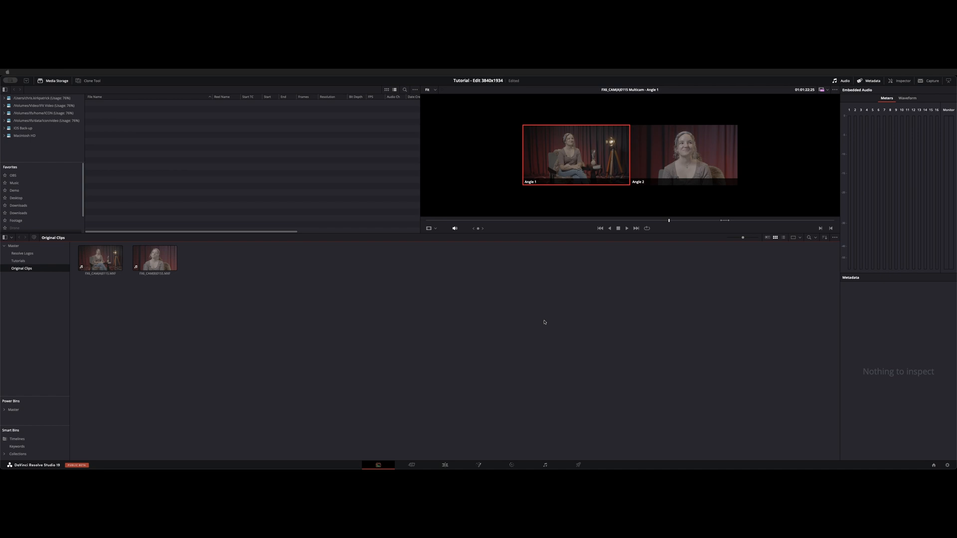
mouse_move(351, 303)
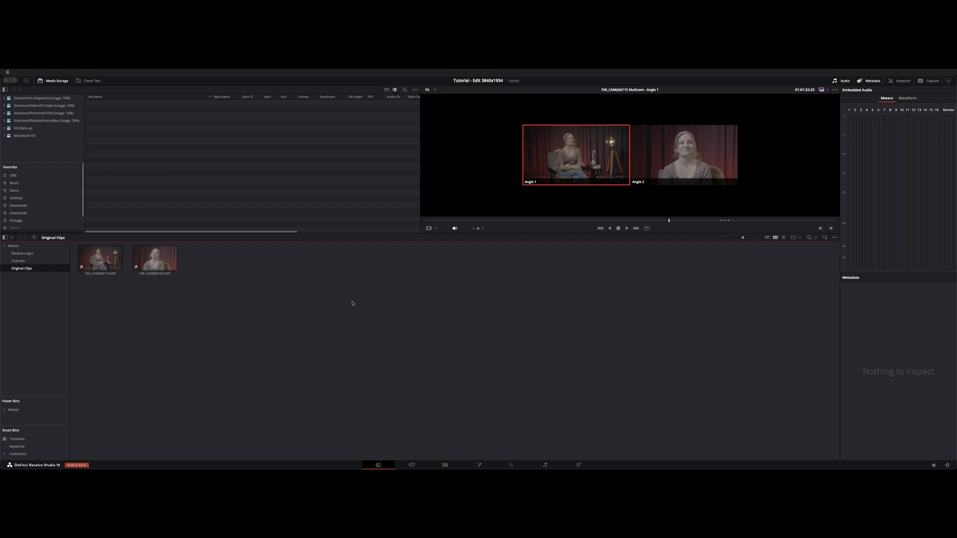
Preview the camera B and camera A clips, then select both together in the Original Clips bin.
double_click(156, 257)
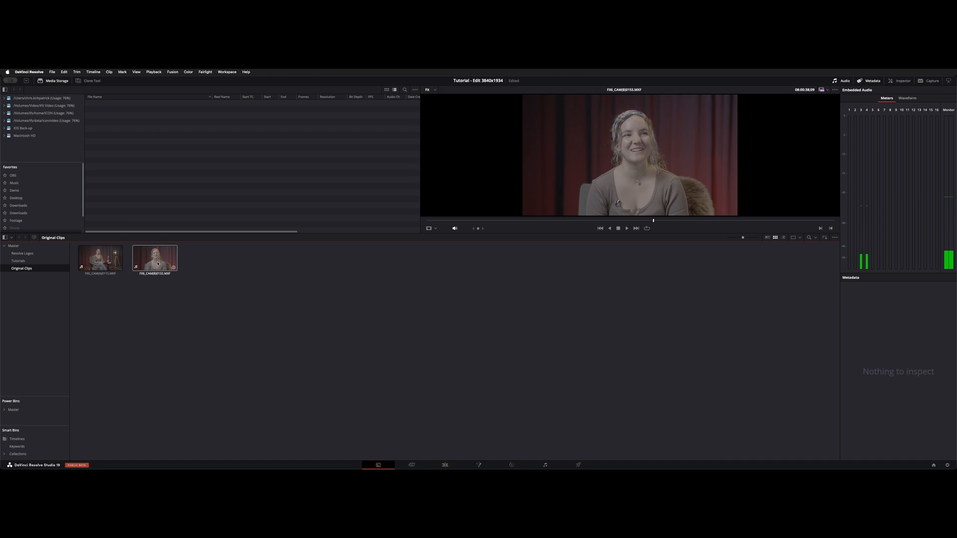
left_click(100, 257)
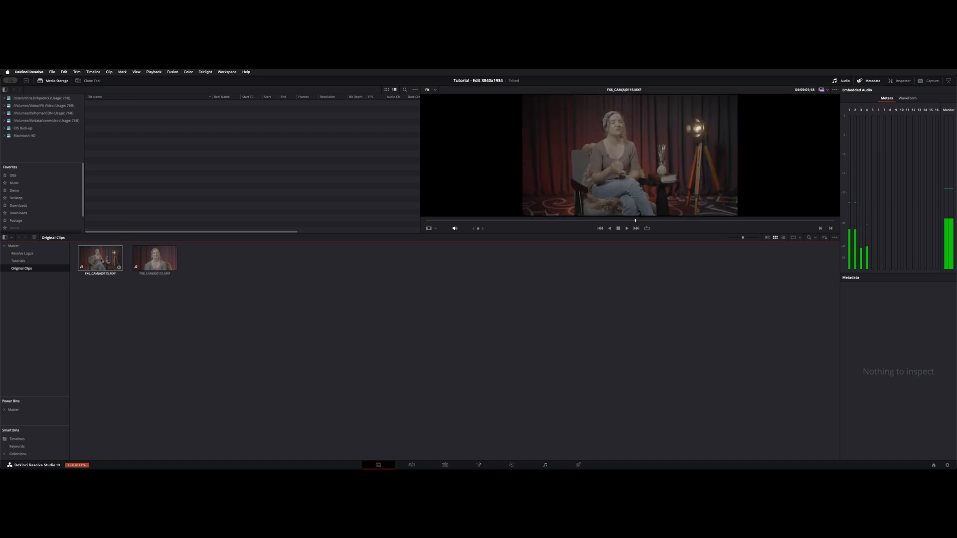
left_click(99, 257)
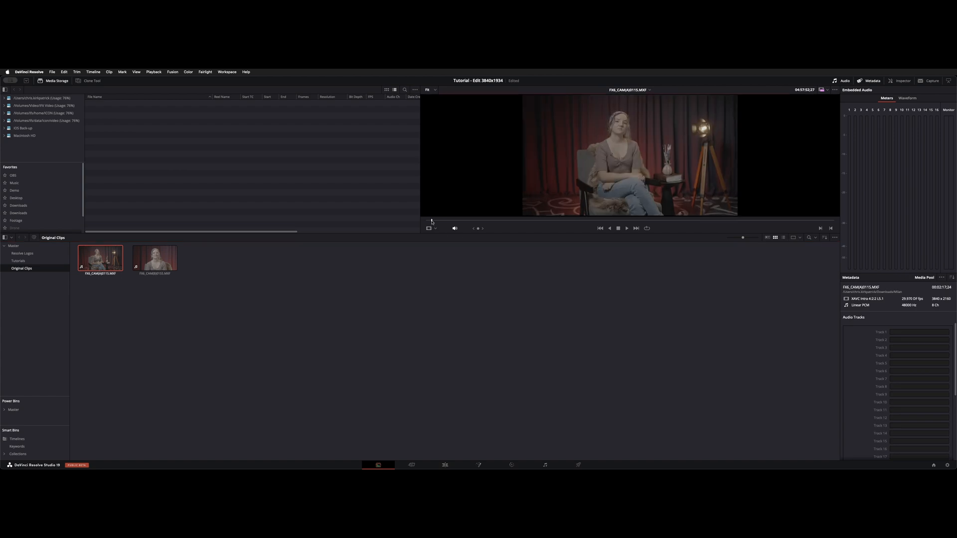
left_click(154, 256)
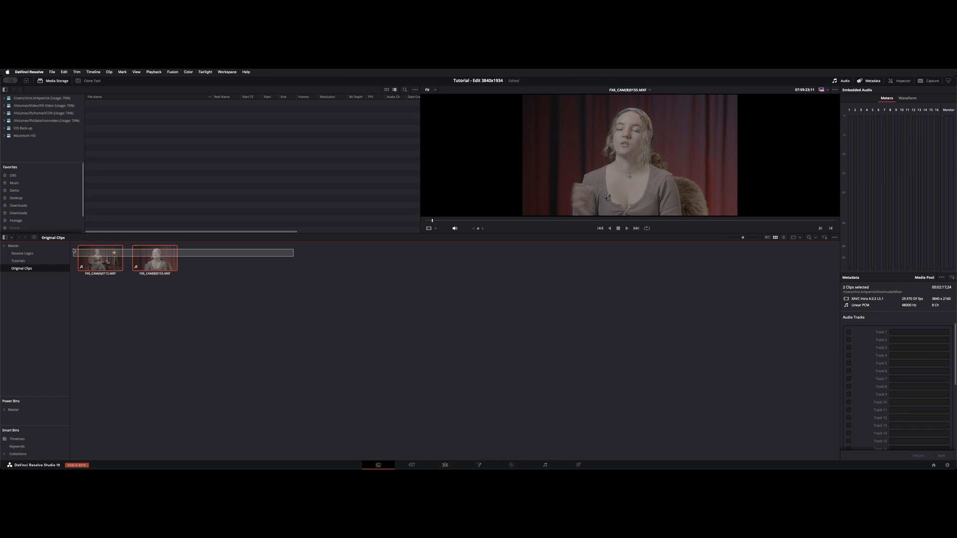
Create a new multicam clip from the two selected clips with Angle Sync set to Sound on the Mix channel.
right_click(100, 258)
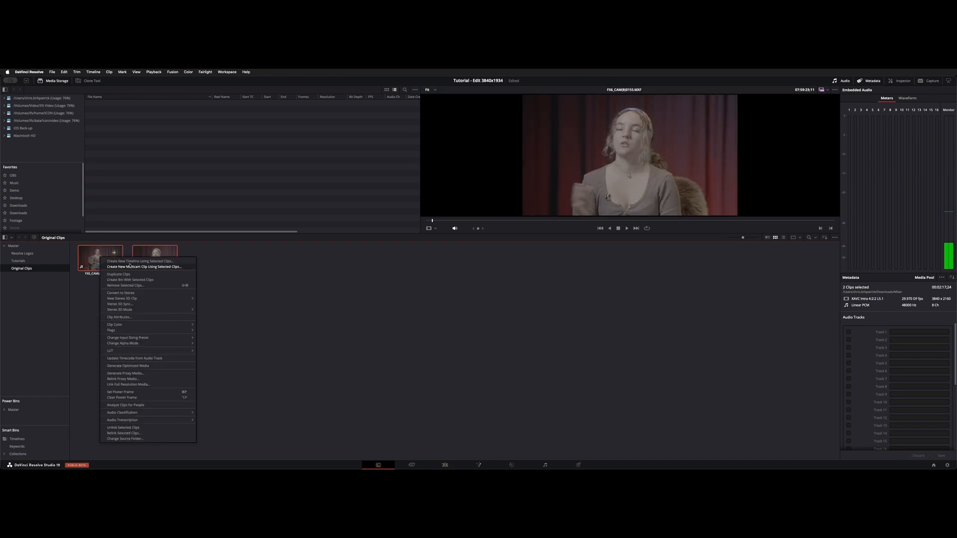
left_click(143, 268)
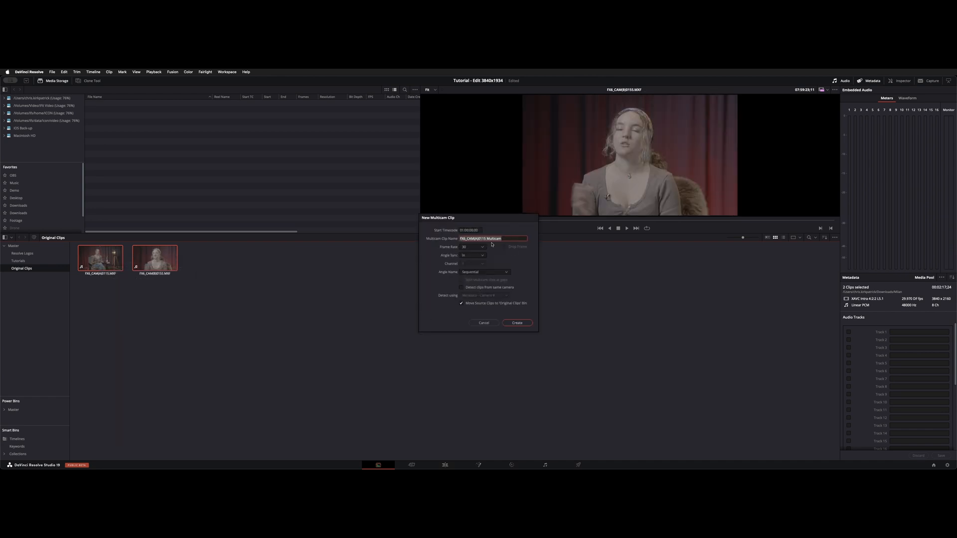
left_click(473, 255)
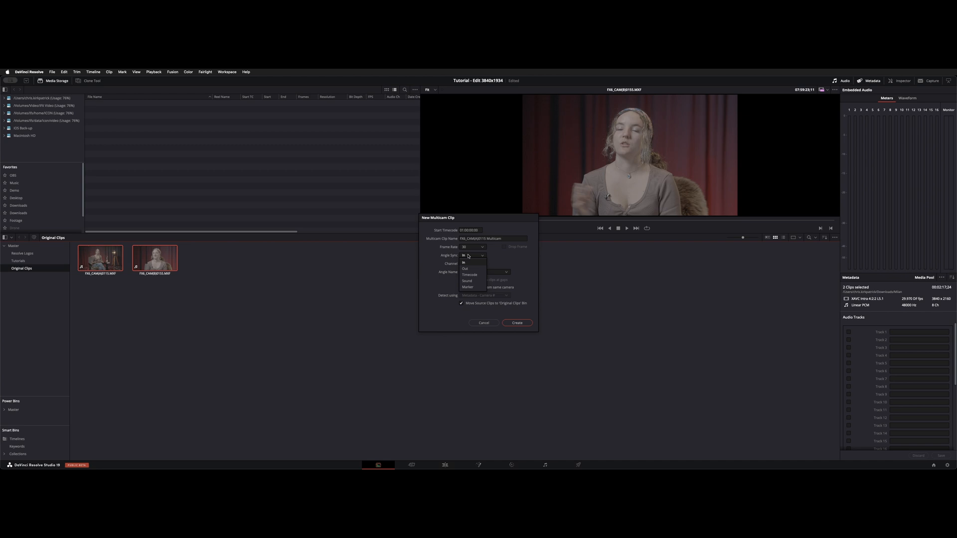
mouse_move(471, 262)
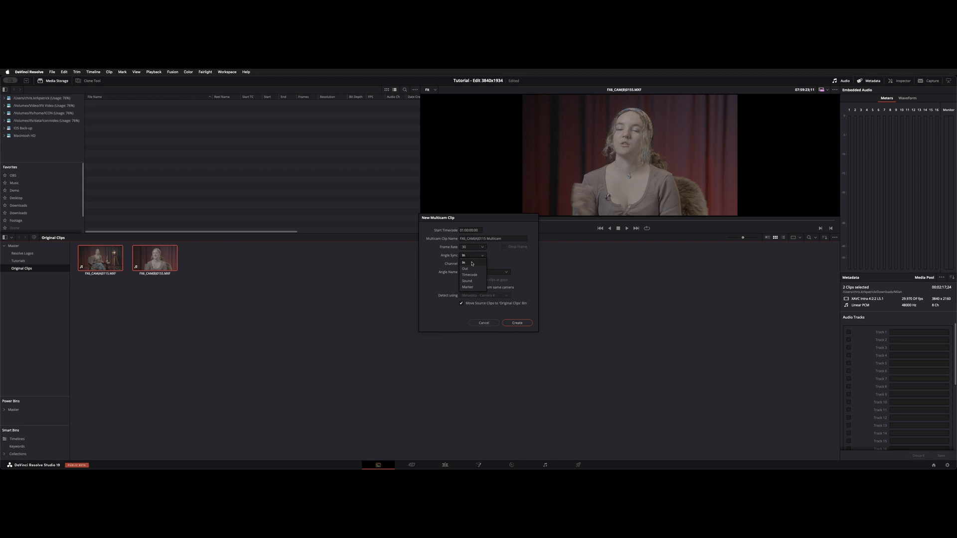
mouse_move(474, 281)
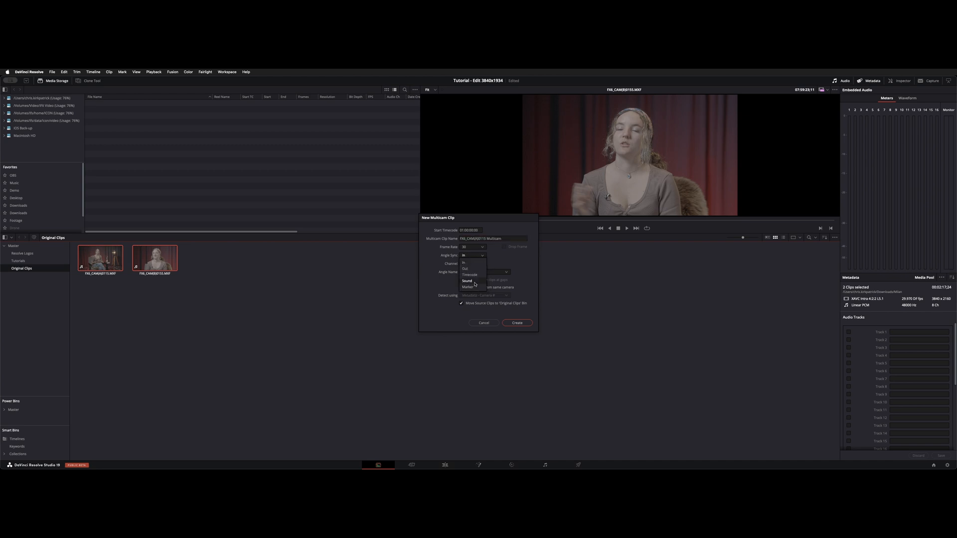
left_click(467, 281)
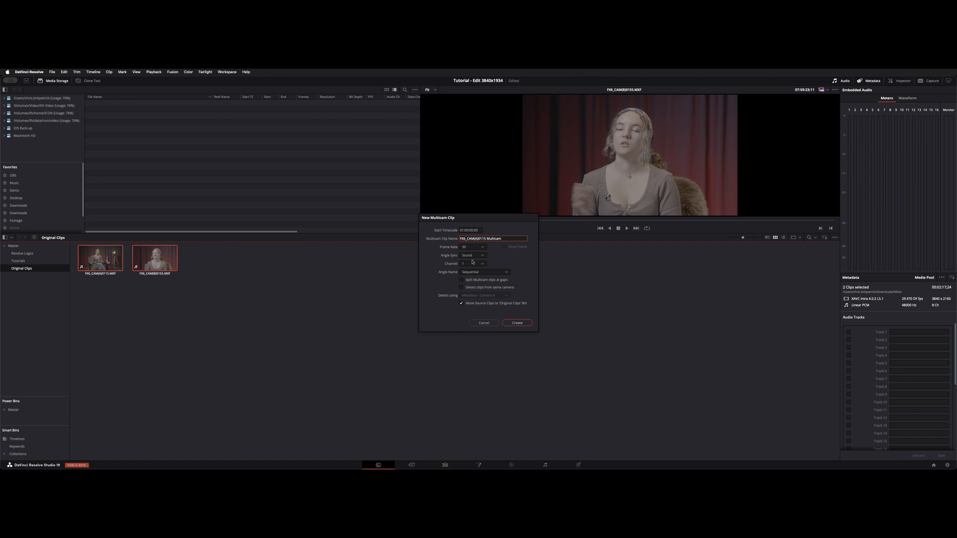
left_click(473, 263)
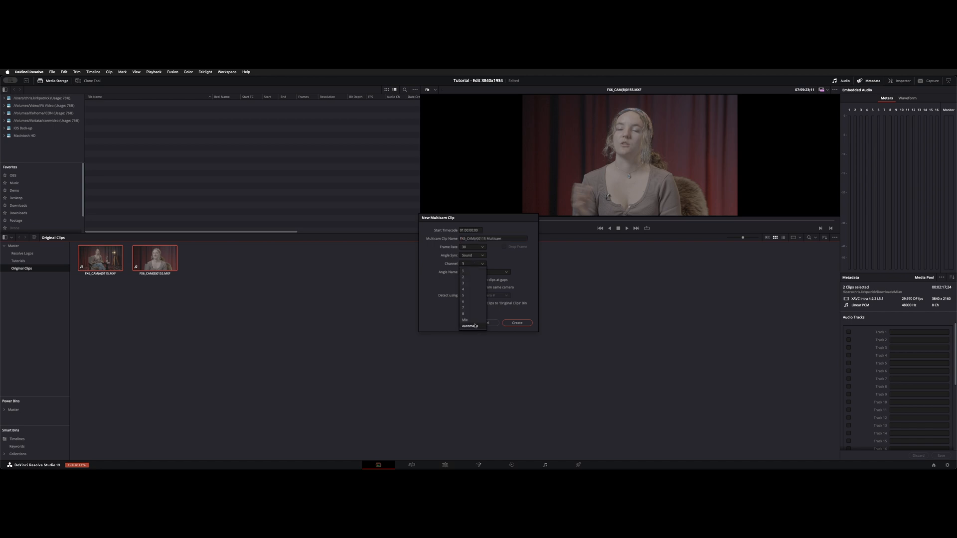
left_click(465, 319)
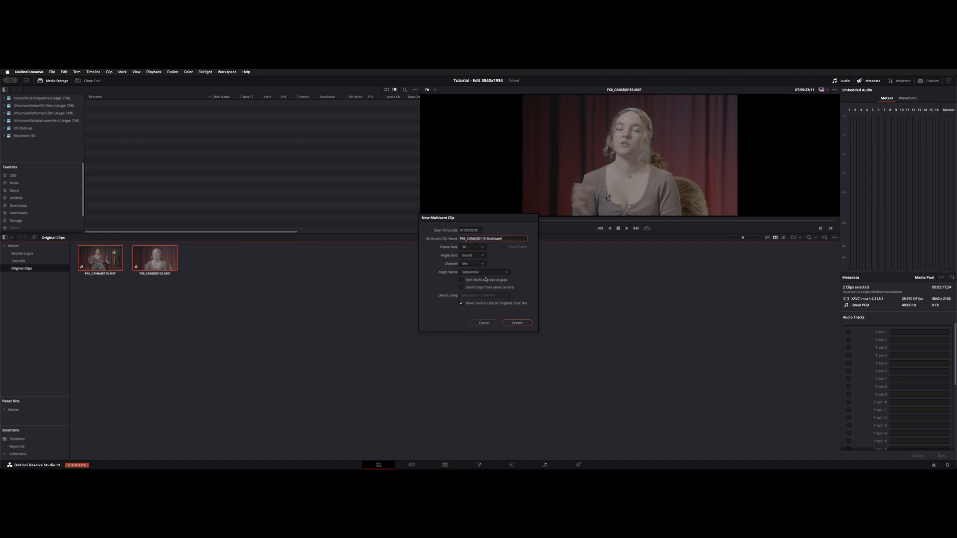
left_click(483, 323)
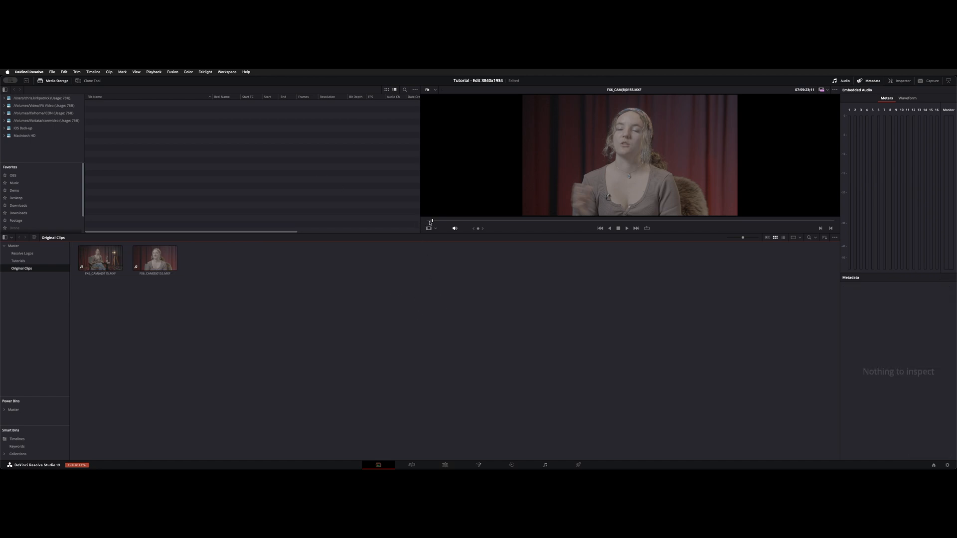
mouse_move(265, 352)
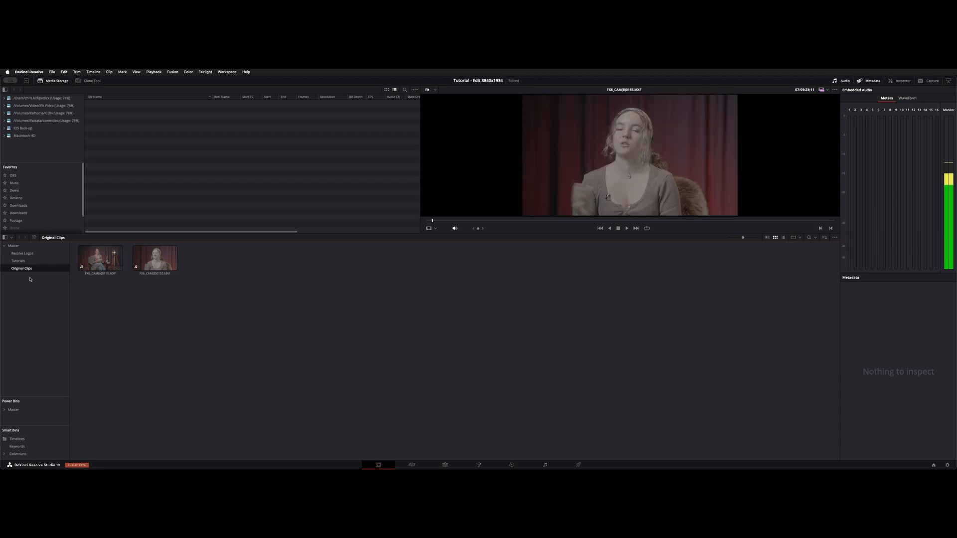
Show the Master bin holding the new multicam clip with its Angle 1 and Angle 2 preview.
left_click(13, 245)
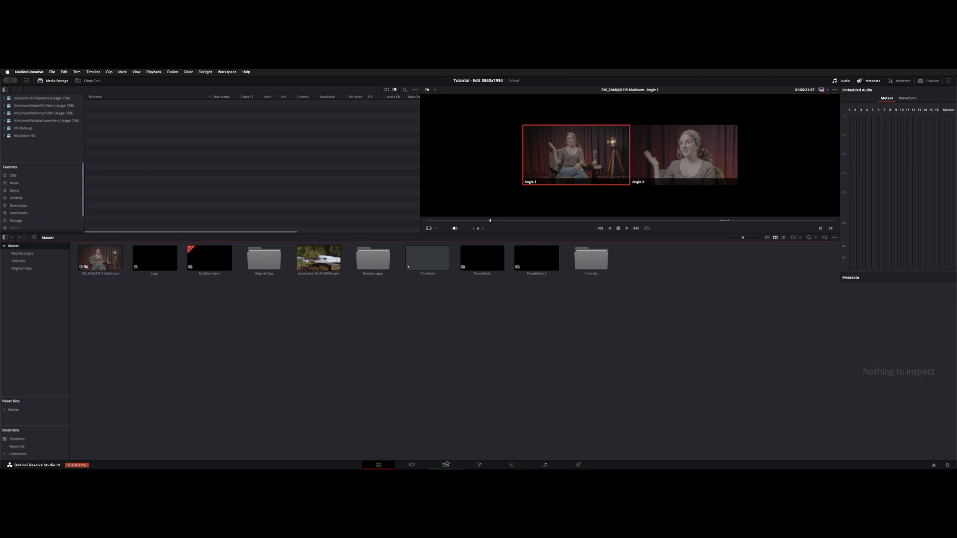
Place the multicam clip on the MultiCam Sync timeline from the Edit page and close its transcription.
left_click(445, 465)
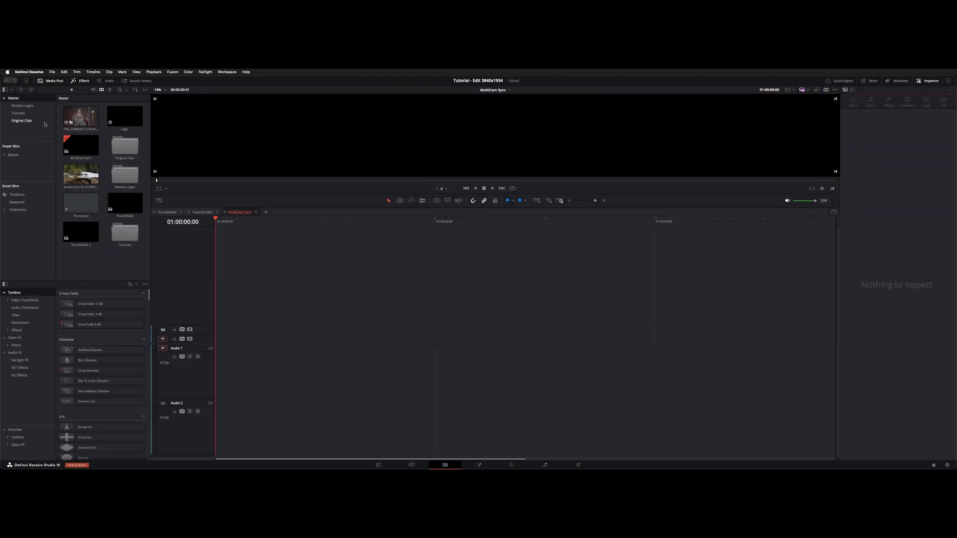
left_click(80, 116)
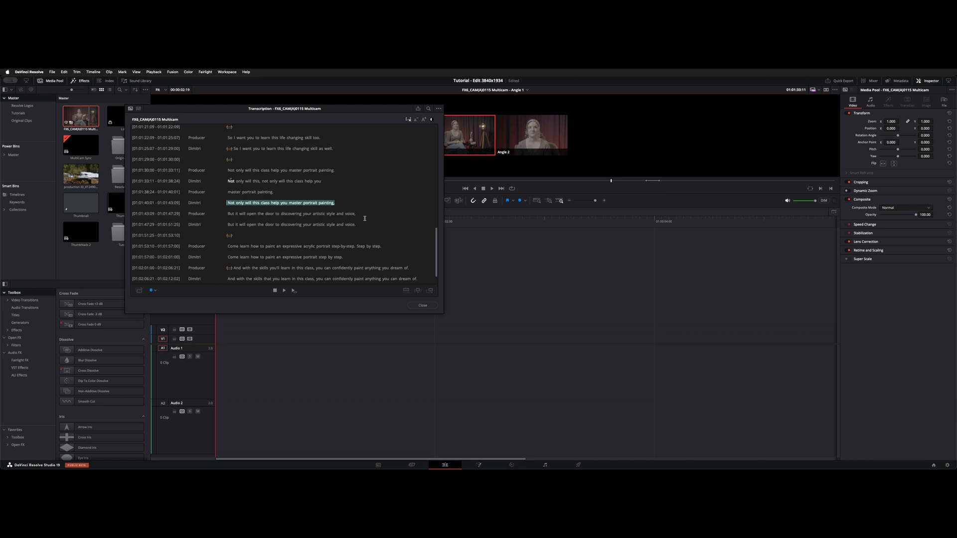
scroll("up", 3)
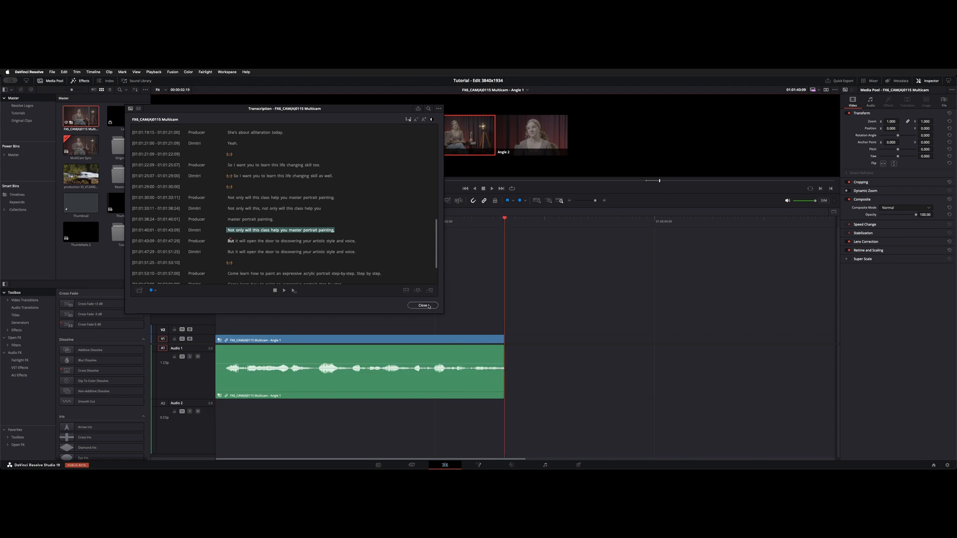
left_click(422, 305)
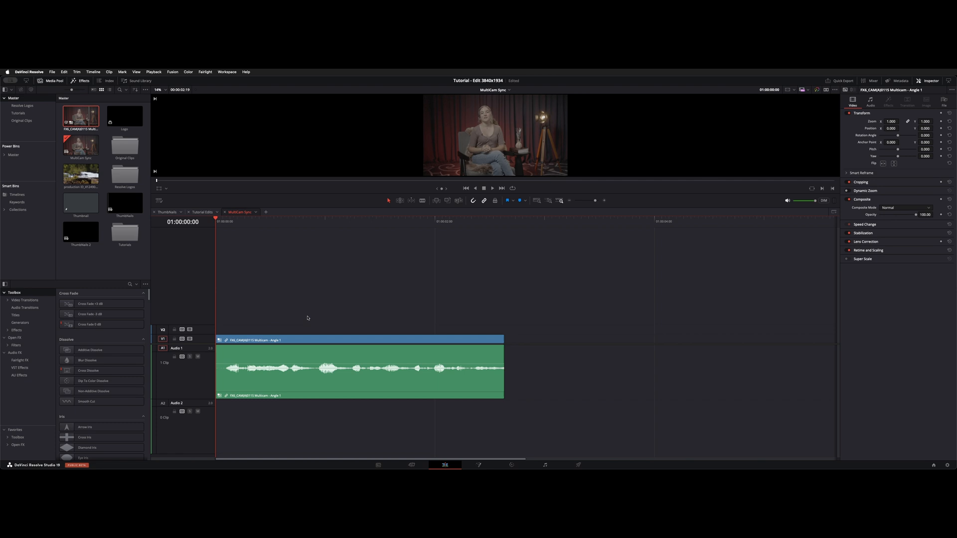
mouse_move(520, 296)
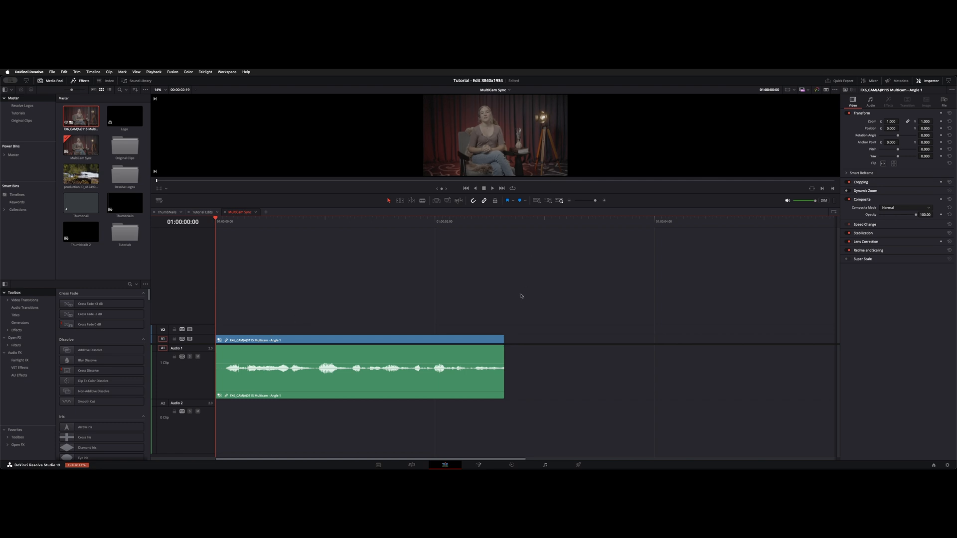
mouse_move(255, 338)
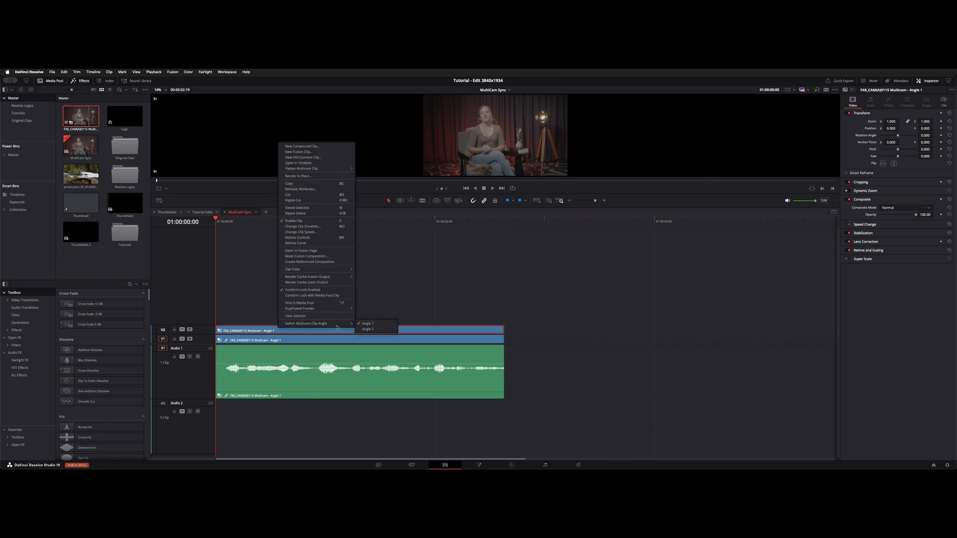
Switch the V2 copy to Angle 2 and trim its head so it starts after the Angle 1 clip.
left_click(368, 329)
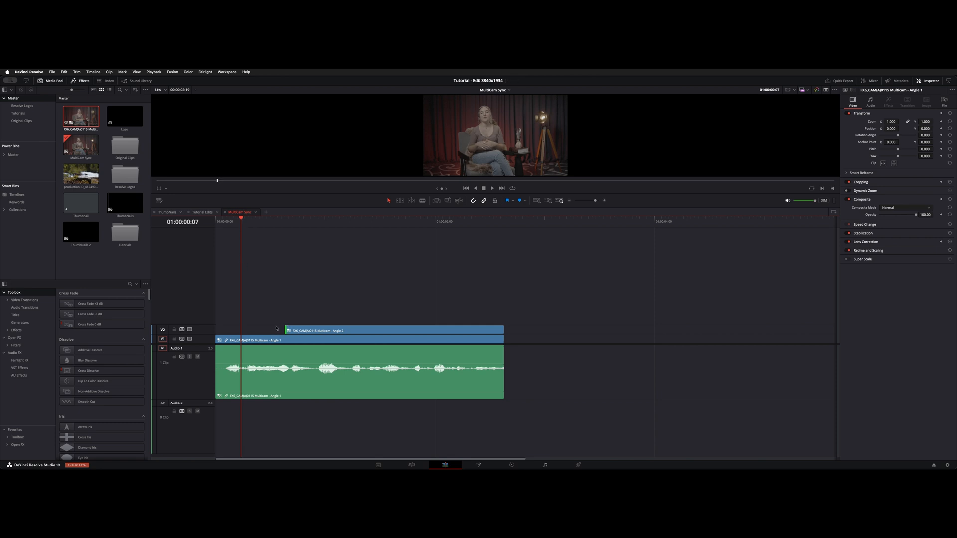
left_click(278, 218)
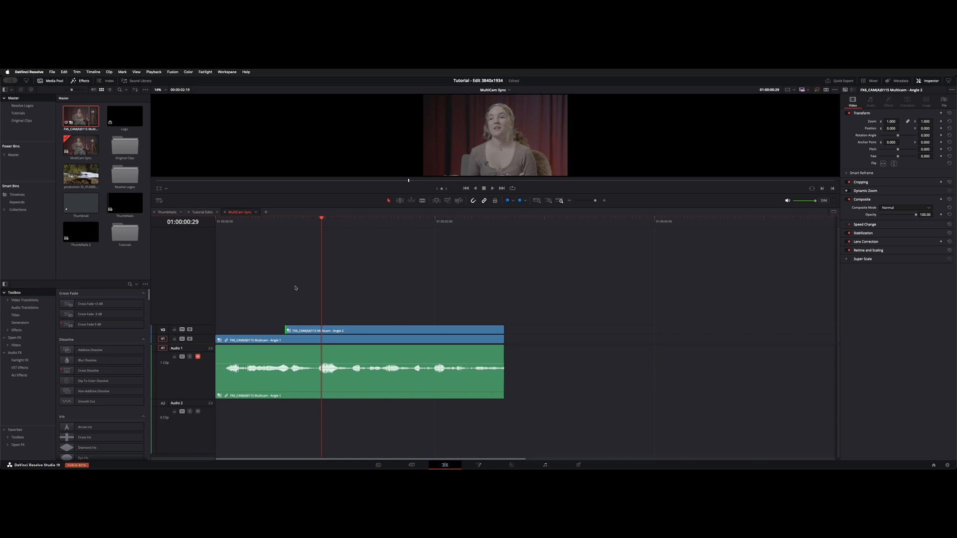
left_click(396, 330)
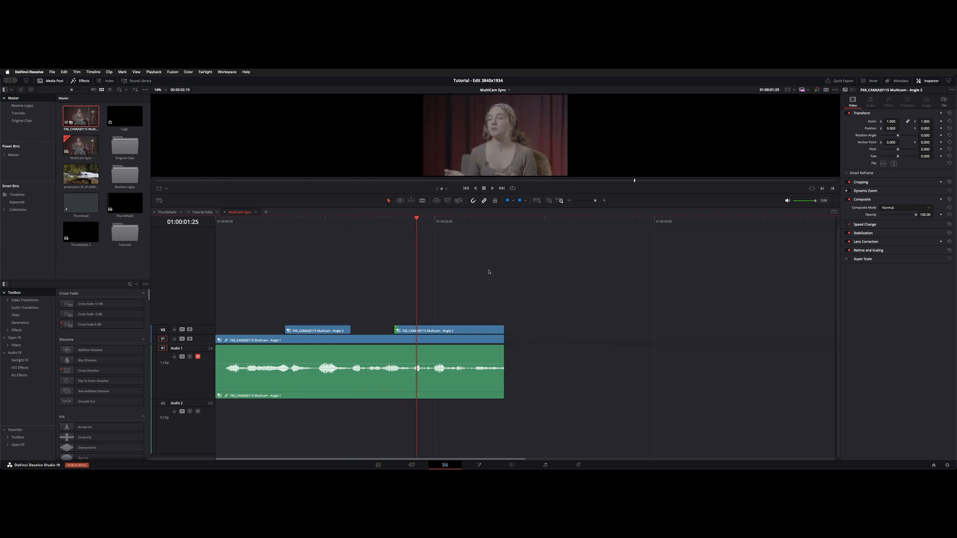
mouse_move(469, 320)
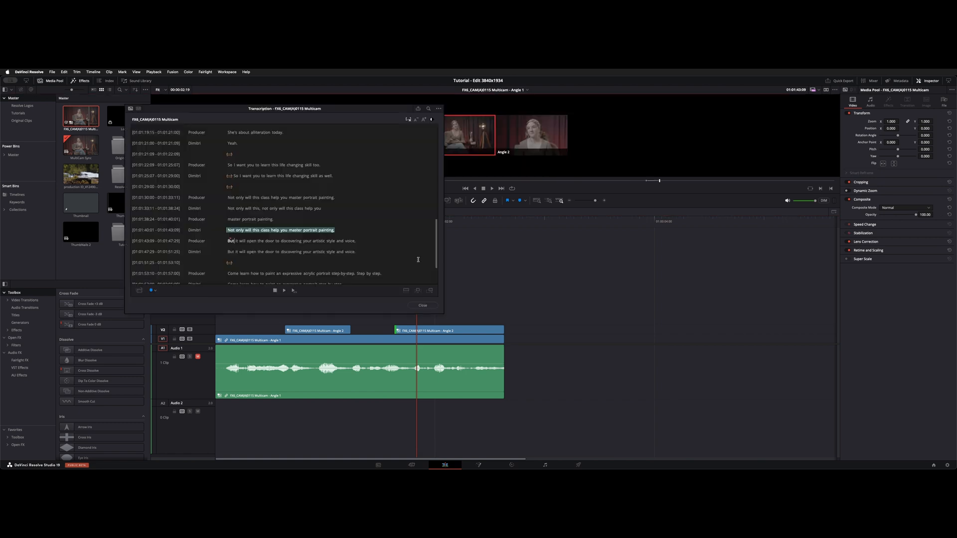
mouse_move(422, 304)
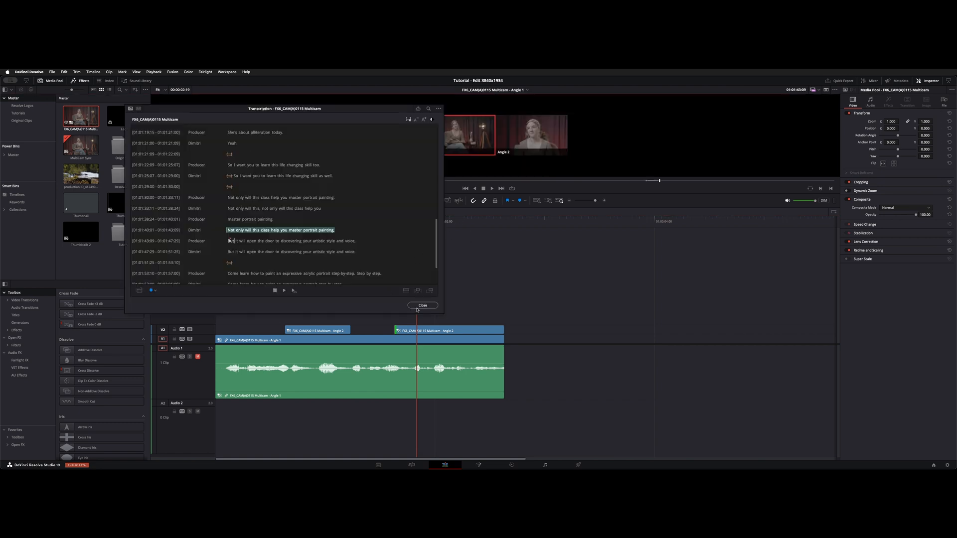
Close the Transcription window, leaving two Angle 2 pieces above the Angle 1 clip.
left_click(422, 305)
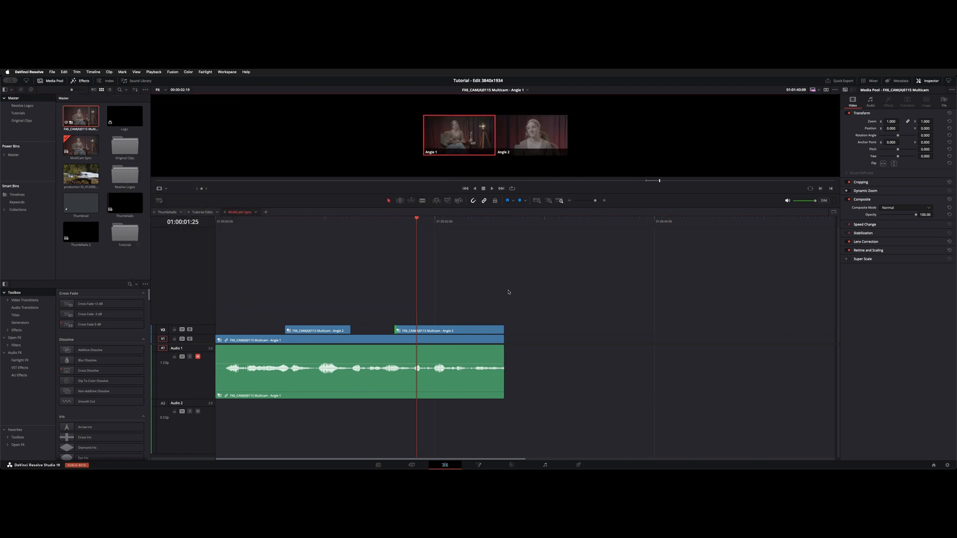